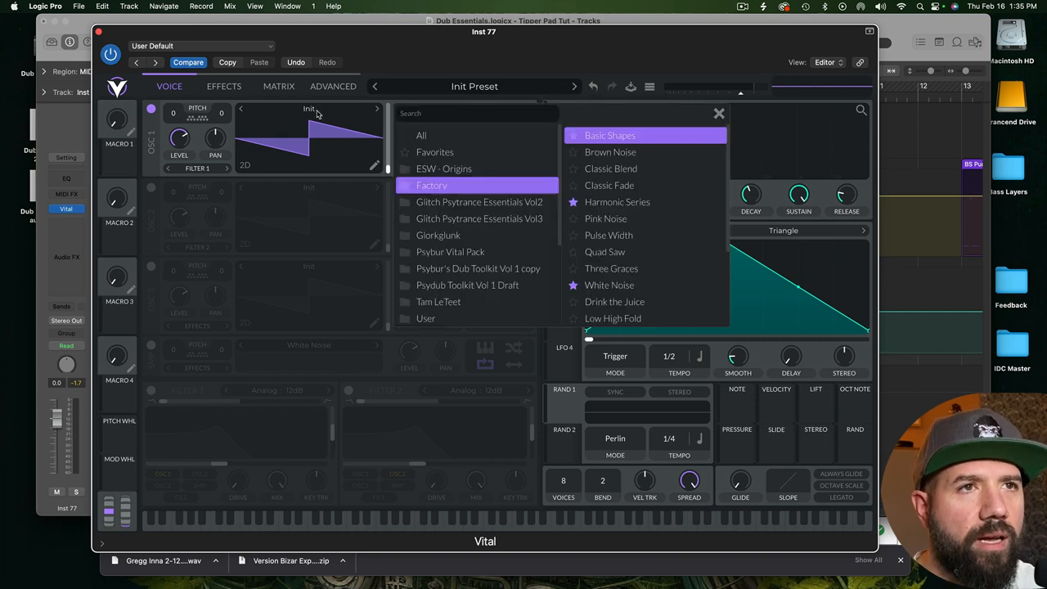
- Load the Factory Basic Shapes wavetable into oscillator 1
left_click(609, 134)
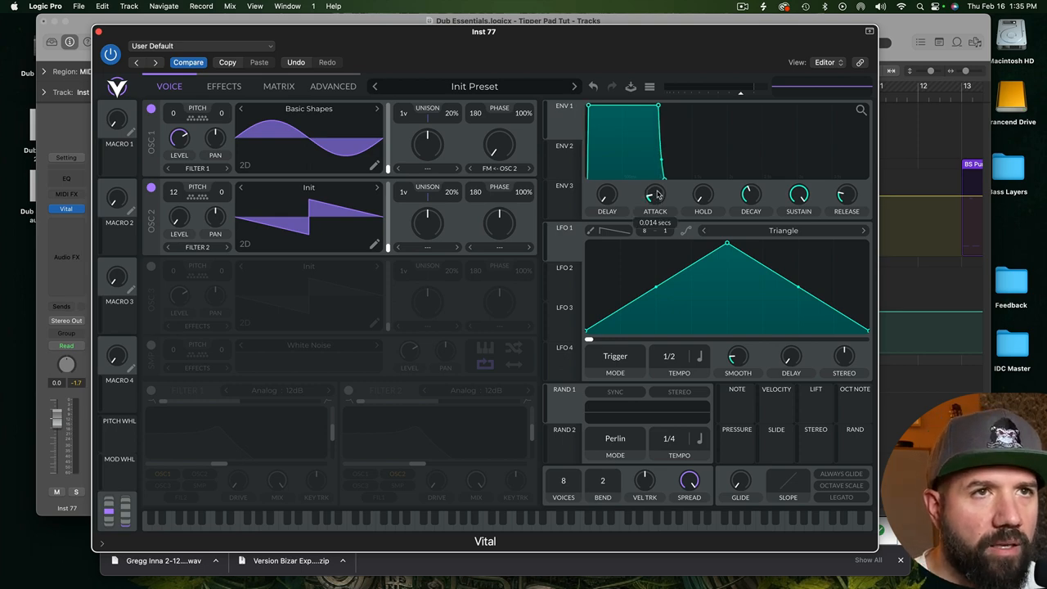
- Slow envelope 1's attack with lower sustain, and set oscillator 1's FM from OSC 2 to about 10%
left_click_drag(654, 194, 667, 164)
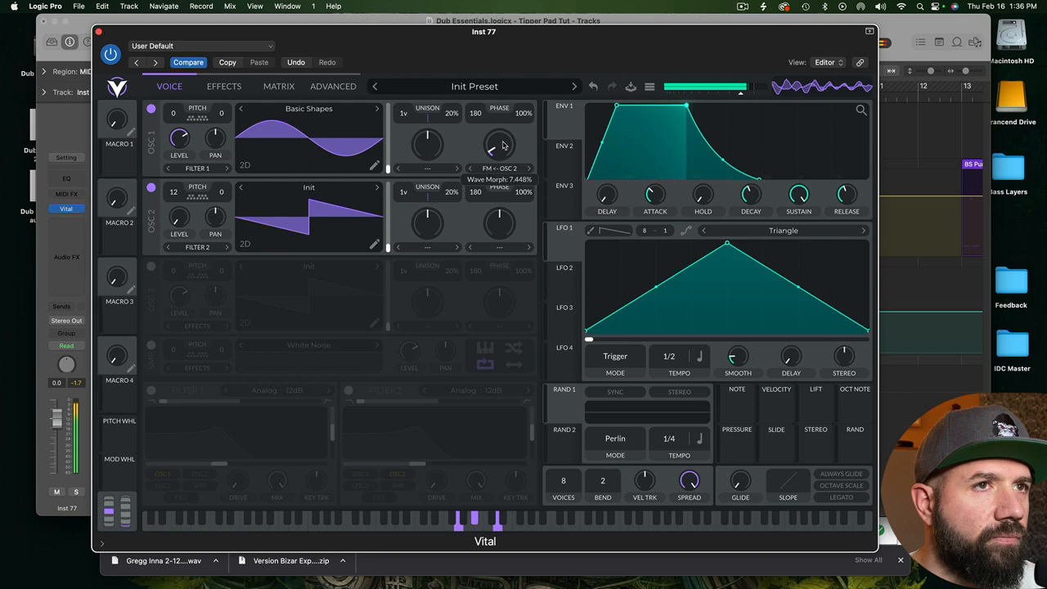
left_click_drag(501, 146, 501, 139)
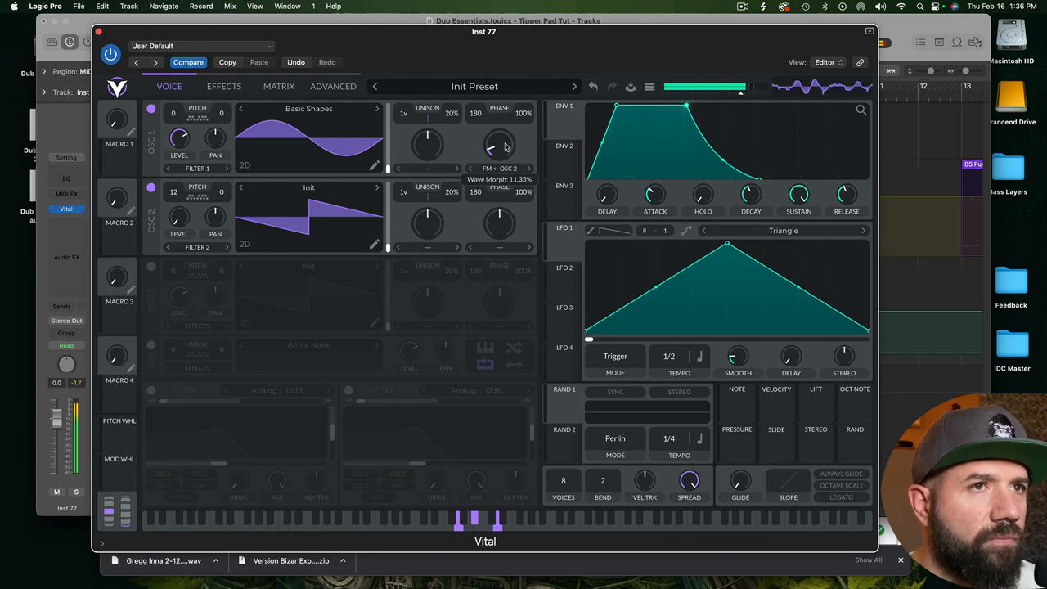
left_click_drag(499, 146, 499, 131)
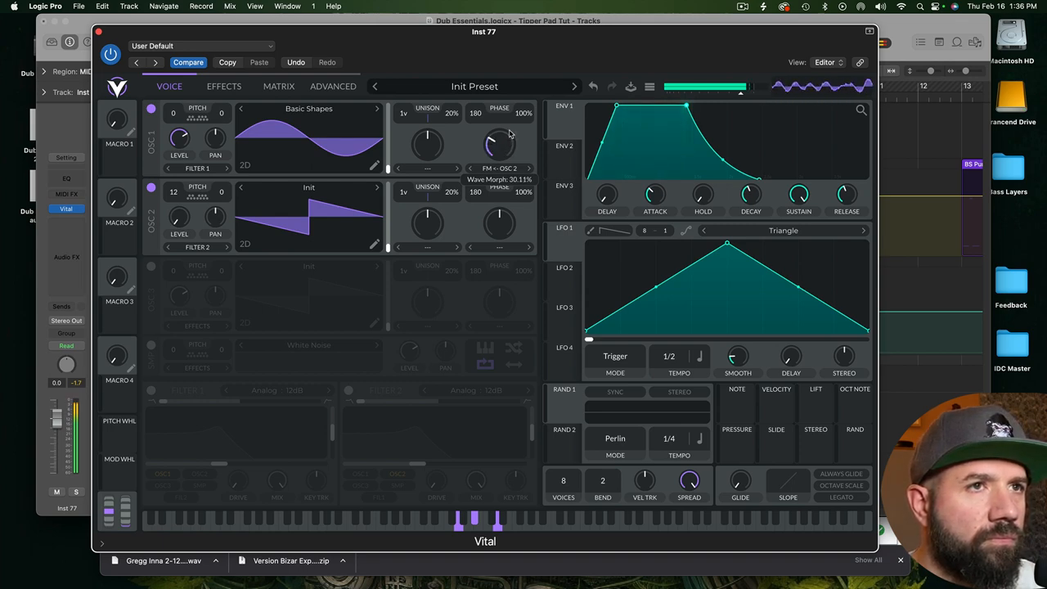
left_click_drag(499, 144, 499, 150)
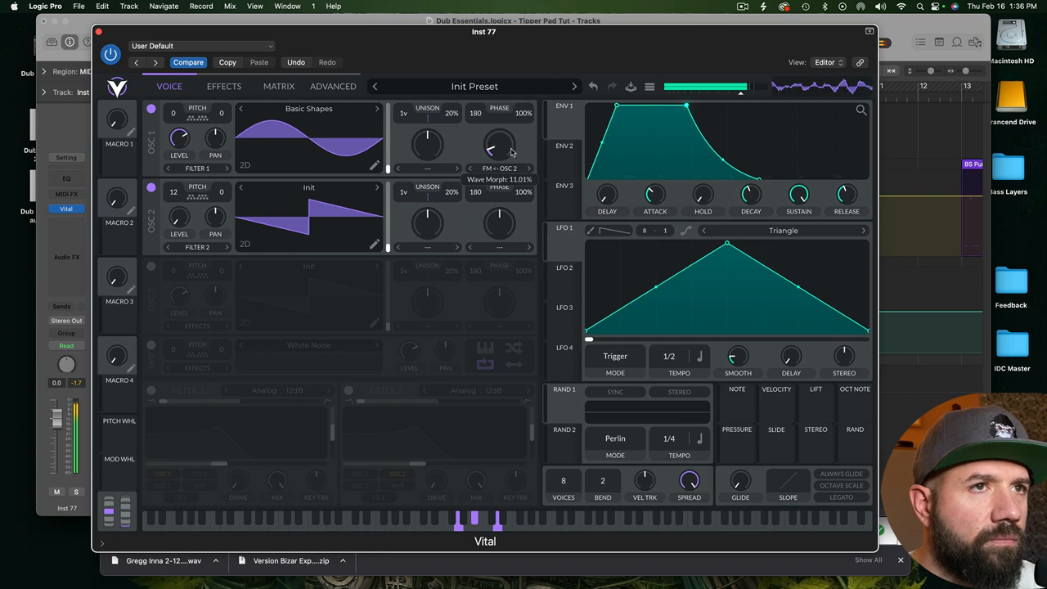
left_click_drag(500, 147, 499, 156)
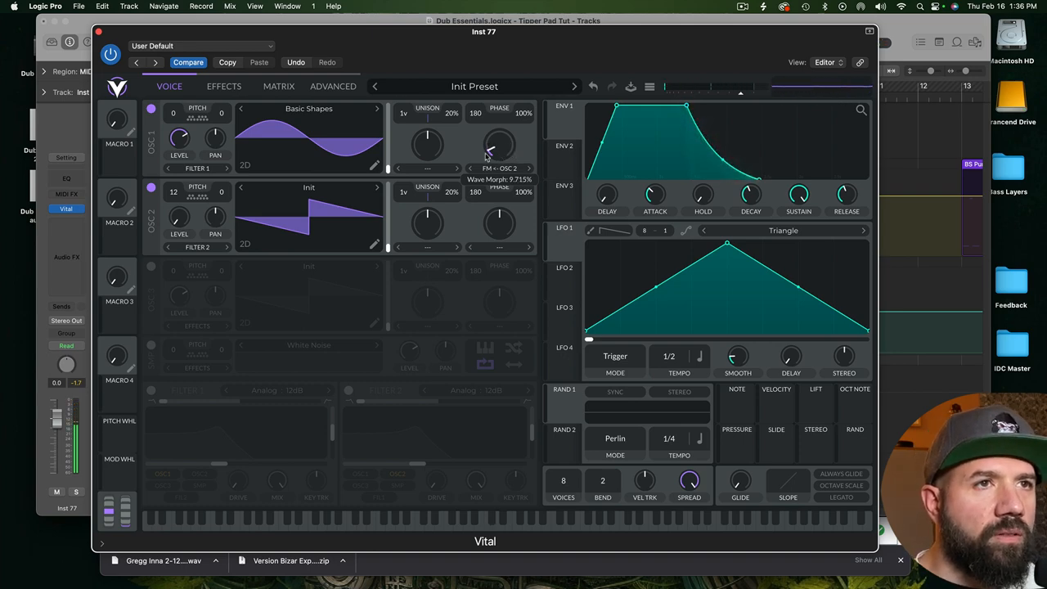
left_click_drag(501, 146, 501, 150)
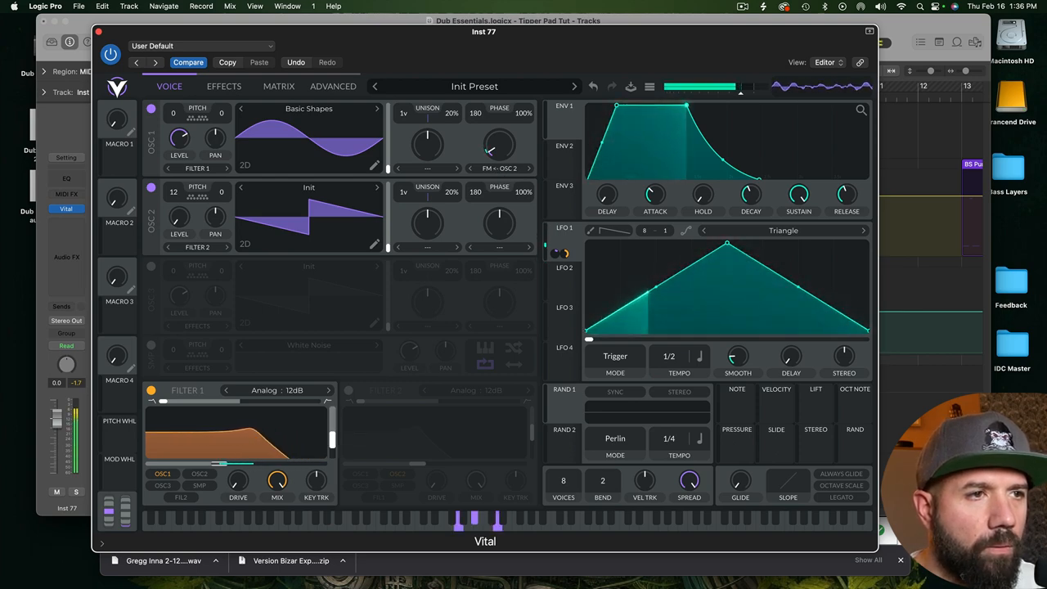
- Lower filter 1's cutoff so LFO 1 can sweep it at roughly 0.32 amount
left_click_drag(164, 466, 238, 450)
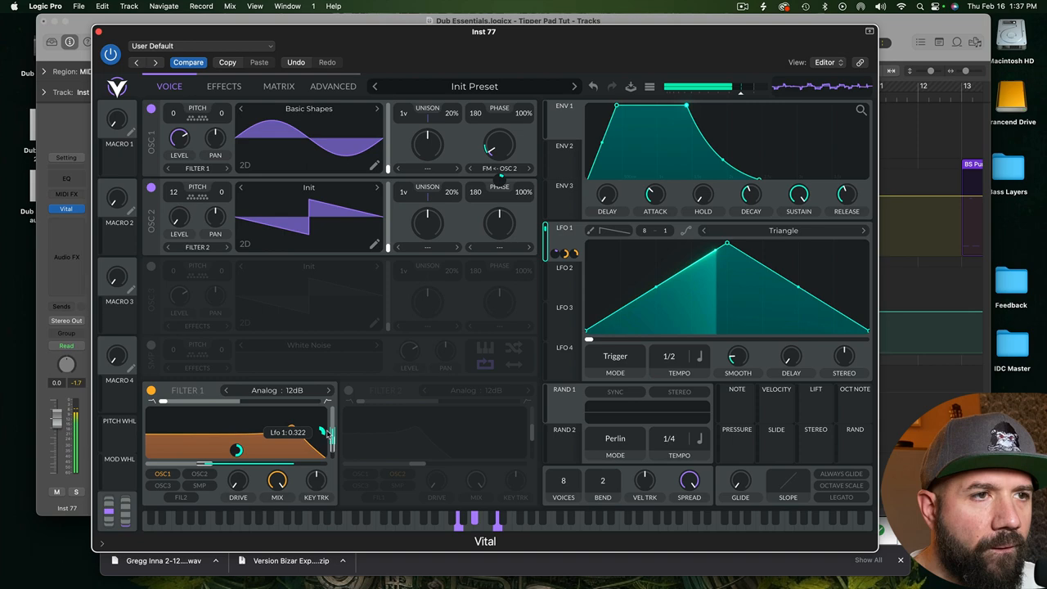
- Enable the Reverb effect on the effects page and return to the voice page
left_click(222, 85)
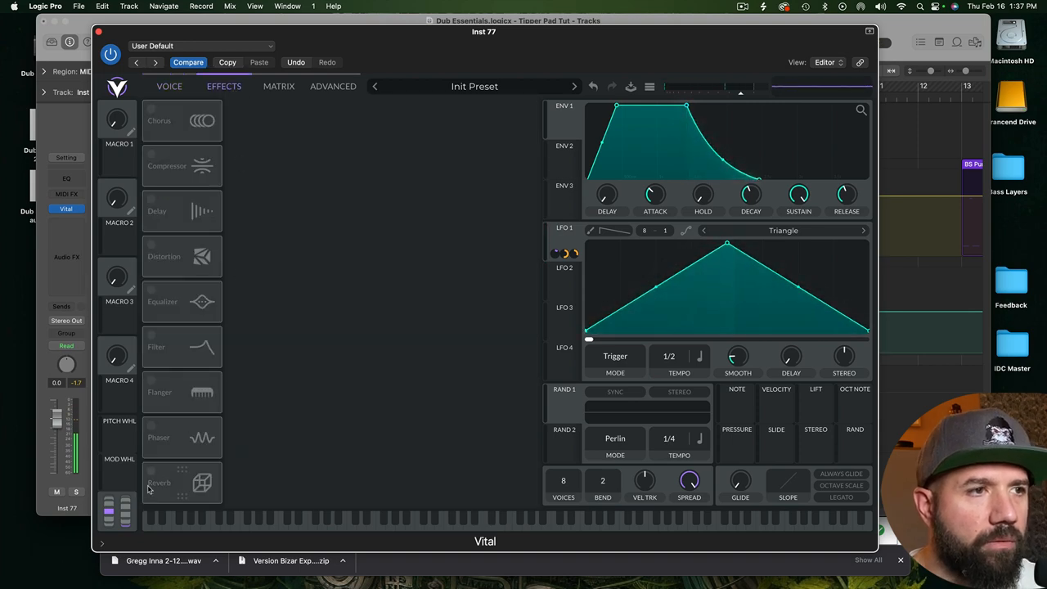
left_click(152, 483)
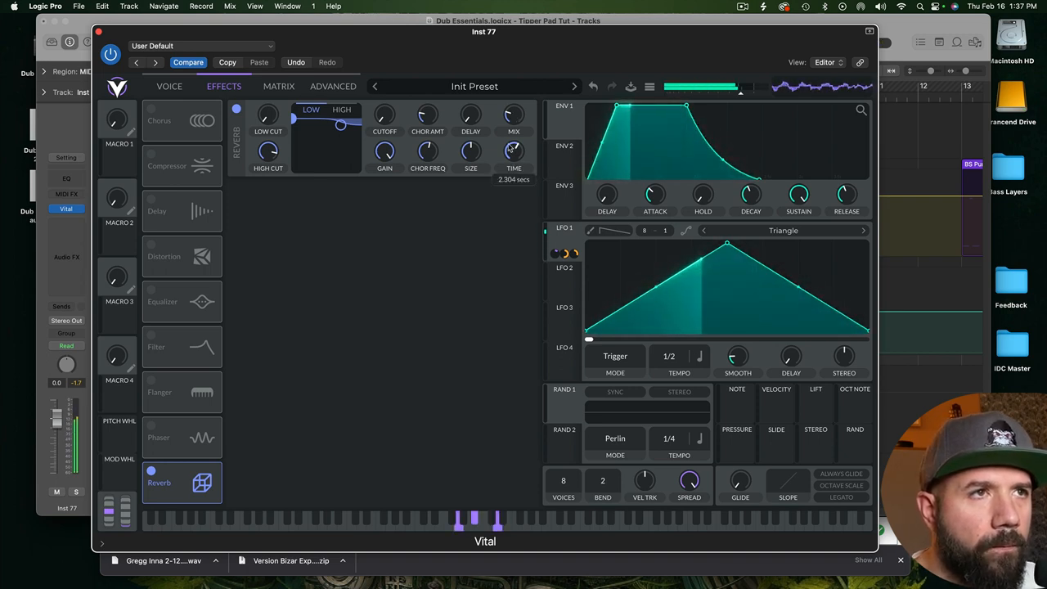
left_click(170, 86)
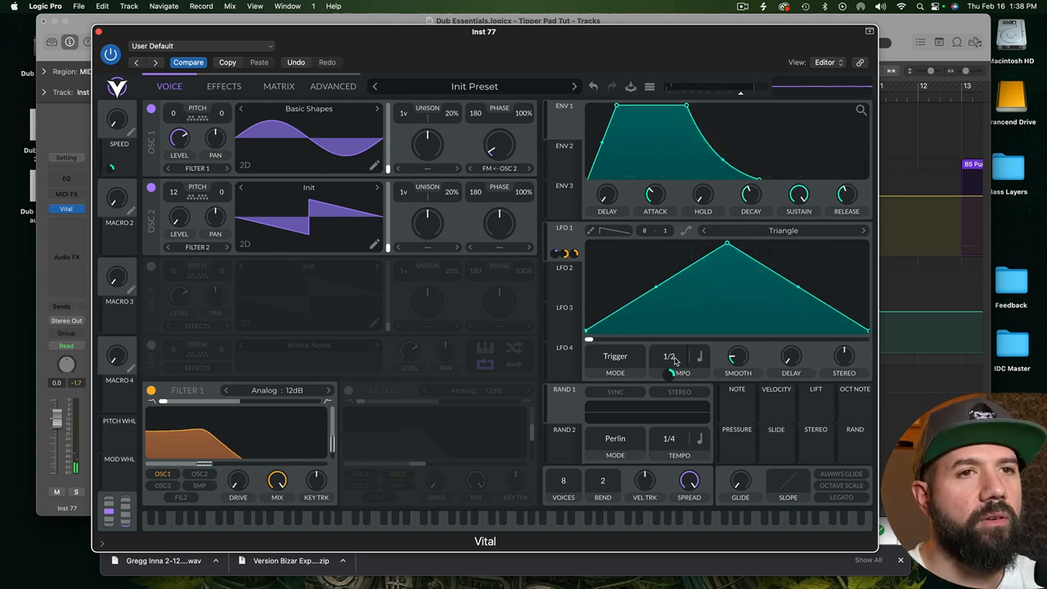
- Adjust LFO 1's tempo setting to 1/2 on the voice page
left_click(701, 356)
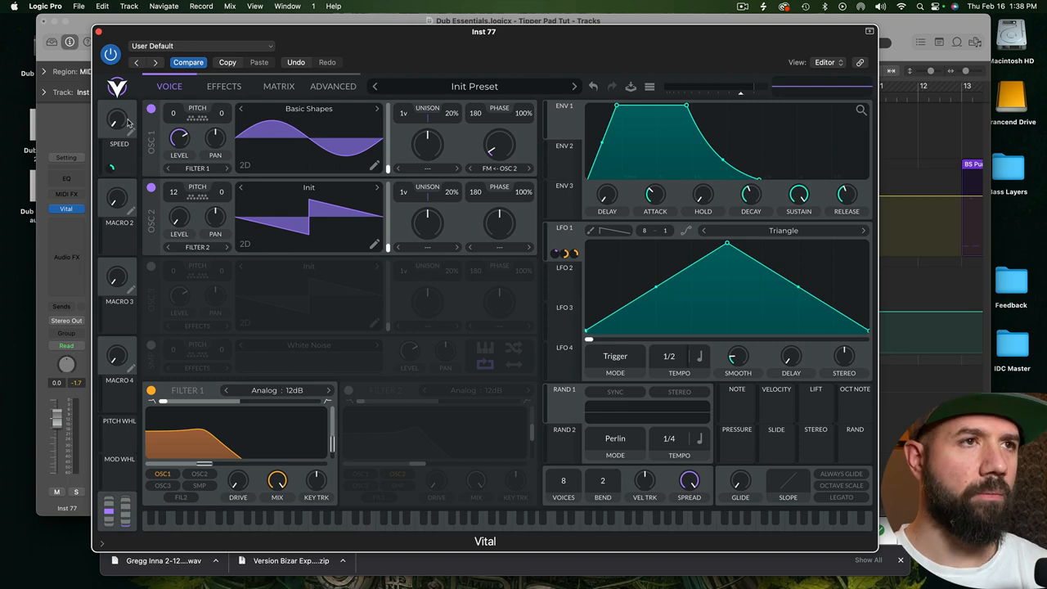
mouse_move(114, 478)
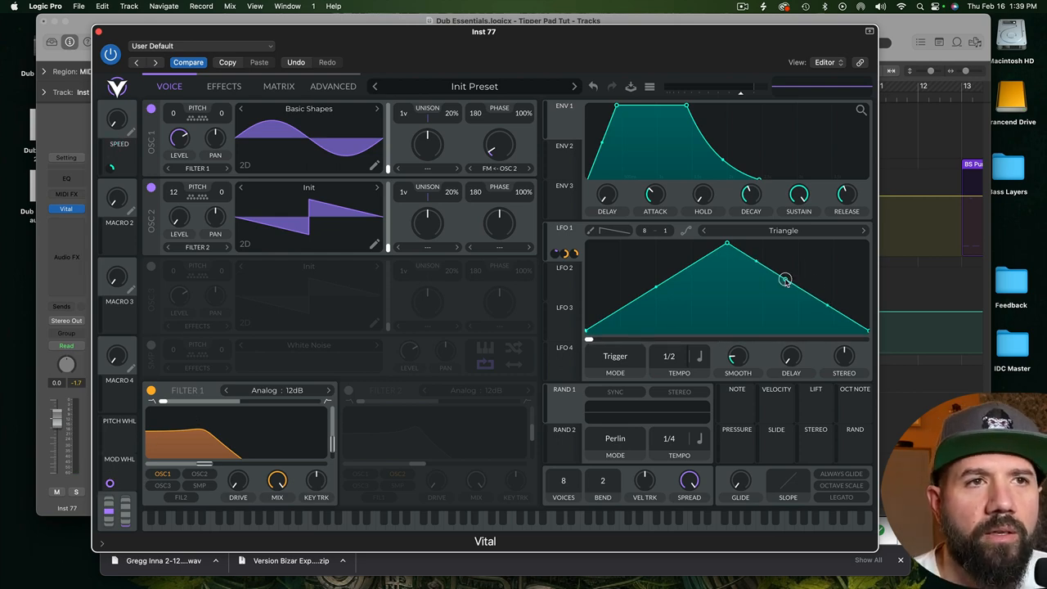
mouse_move(570, 288)
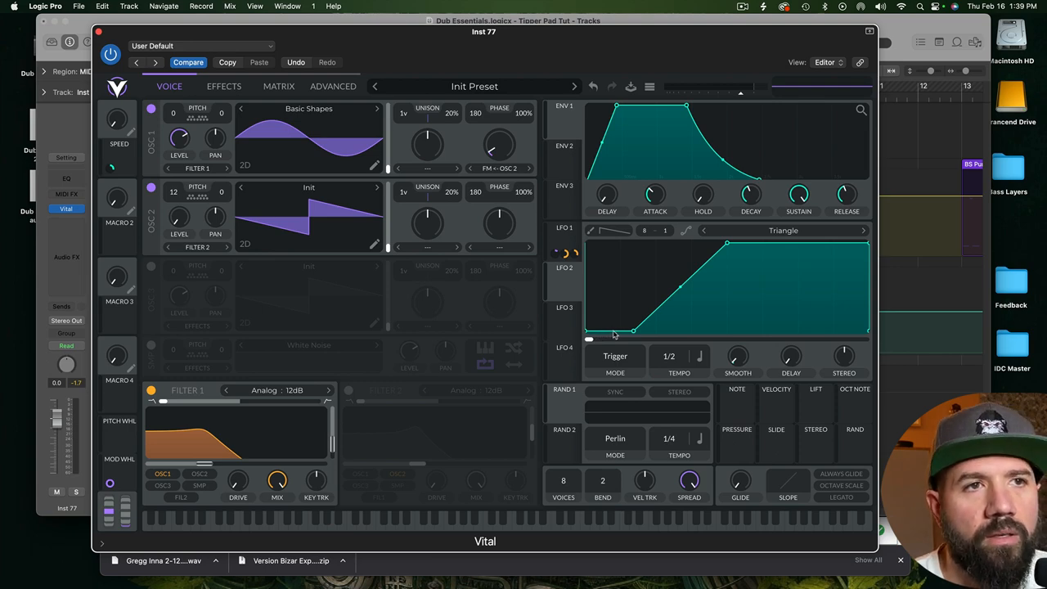
mouse_move(743, 237)
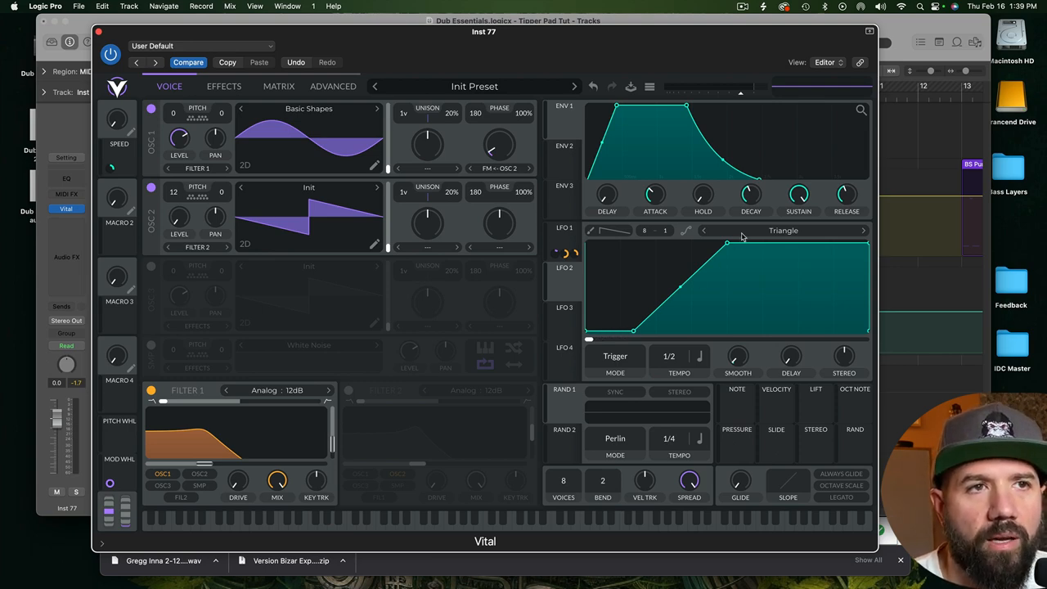
- Set LFO 2 to Envelope trigger mode and shape it into a quick rise that holds at the top
left_click(615, 356)
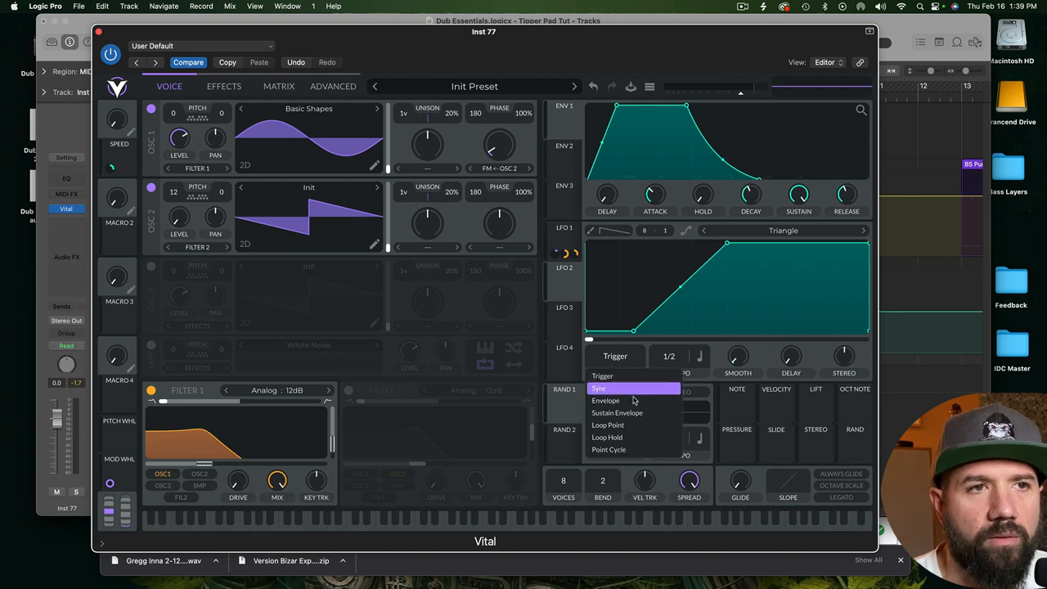
left_click(607, 399)
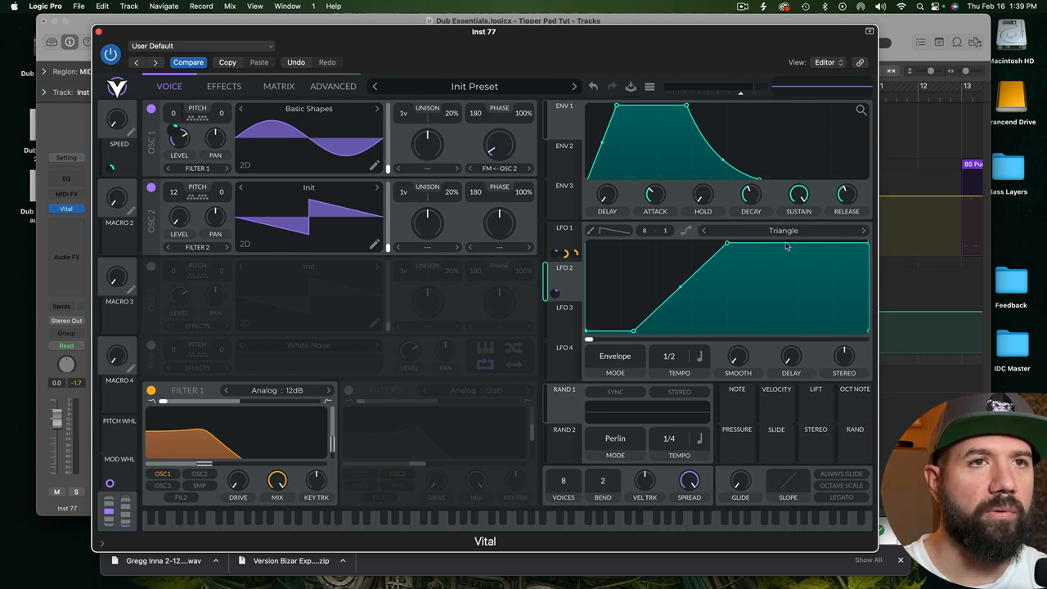
mouse_move(789, 250)
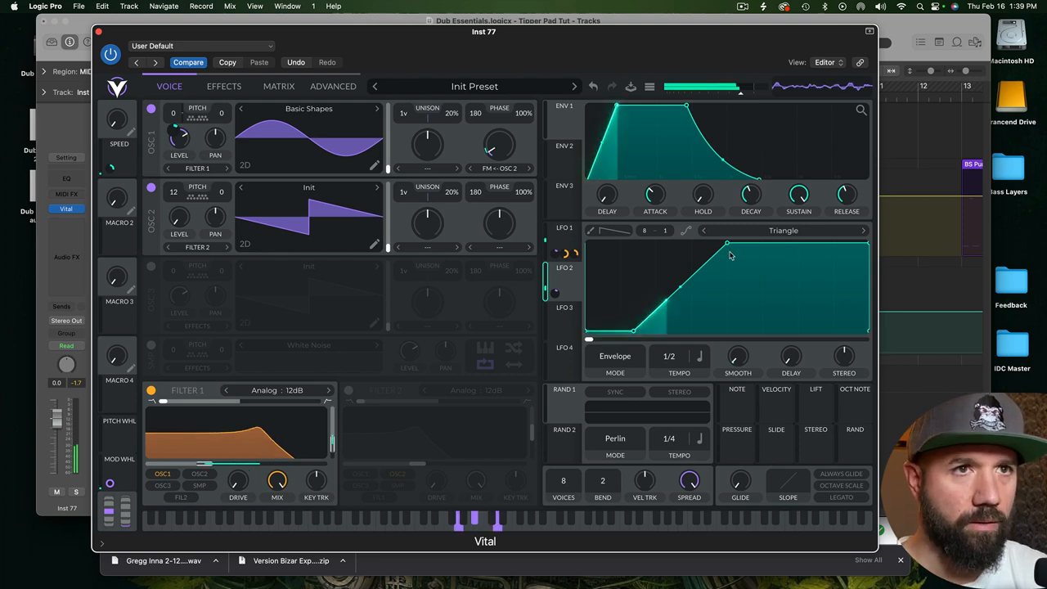
left_click_drag(727, 249, 728, 245)
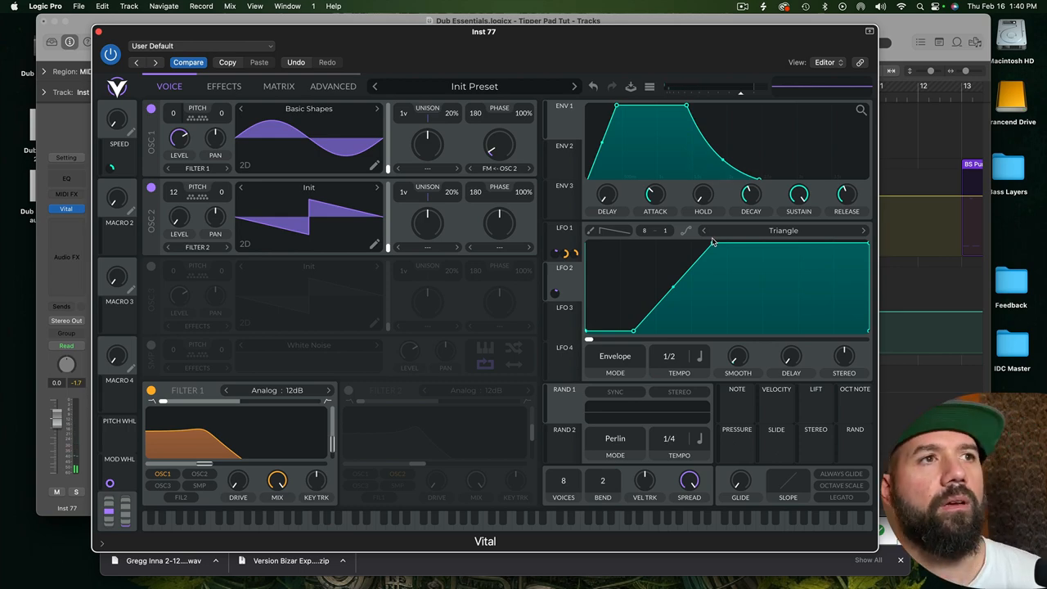
mouse_move(726, 268)
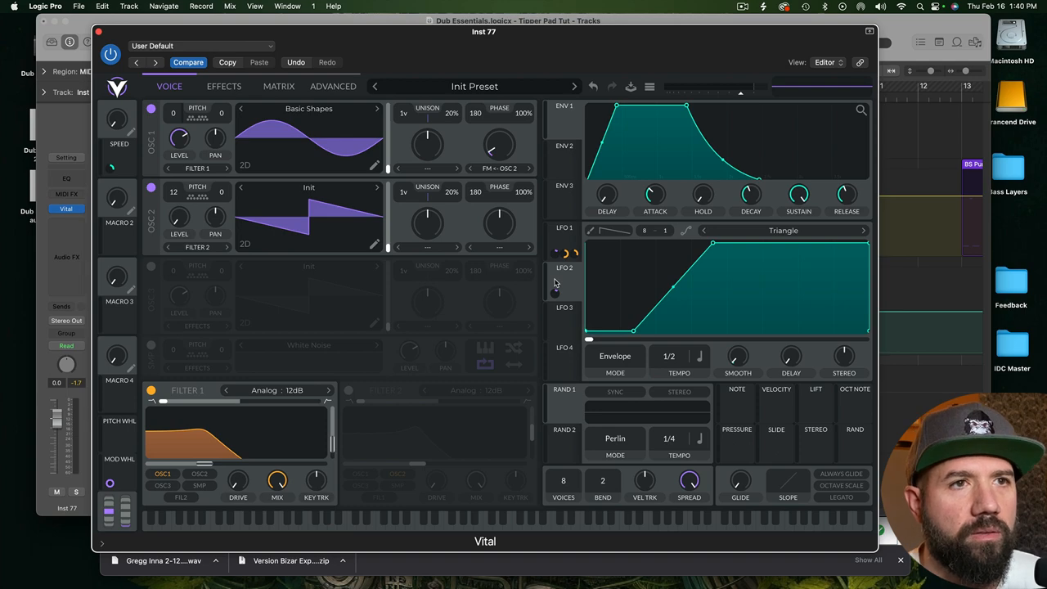
mouse_move(555, 293)
type("8VE")
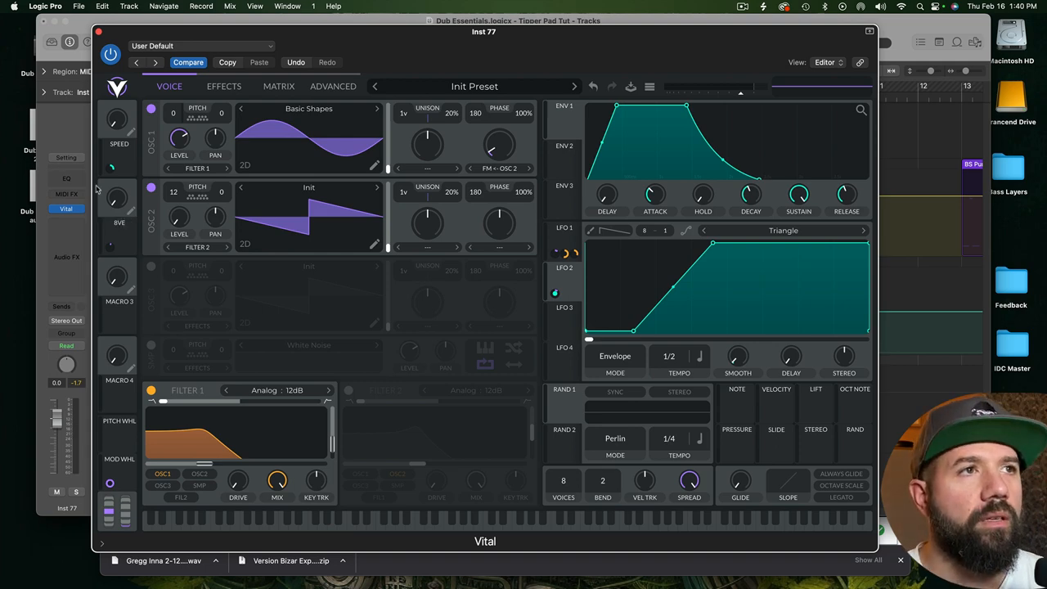
- Remap the Macro 2 → Modulation 6 Amount route into a step that jumps straight to full
left_click(278, 85)
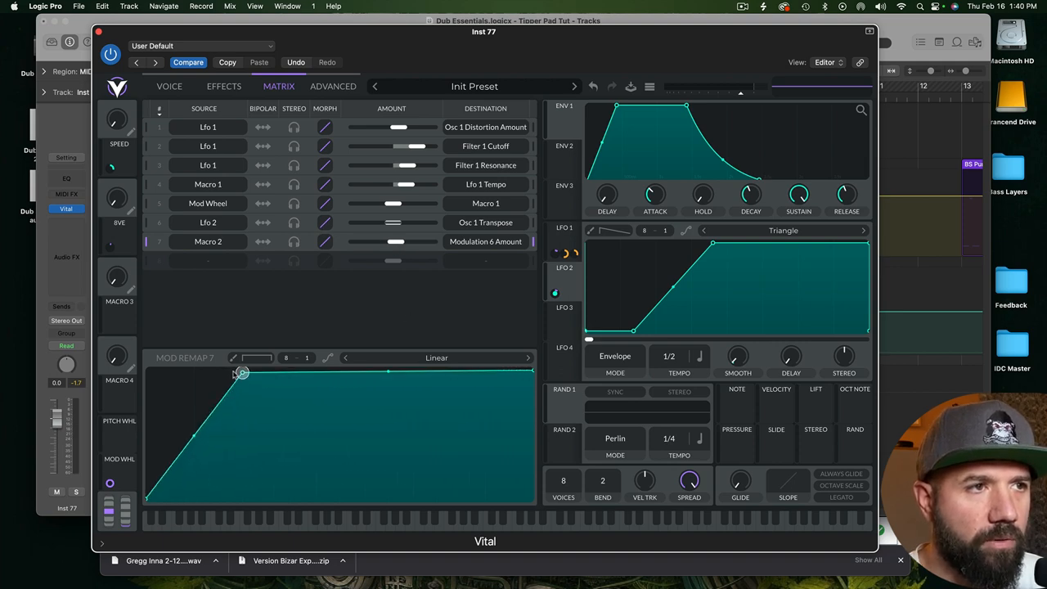
left_click_drag(242, 373, 157, 370)
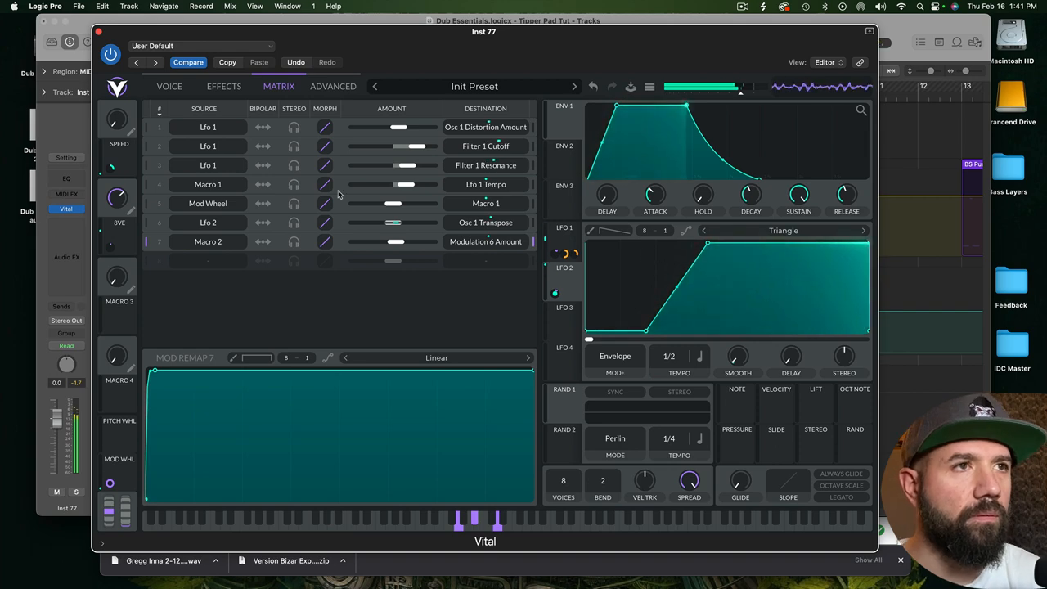
left_click(171, 85)
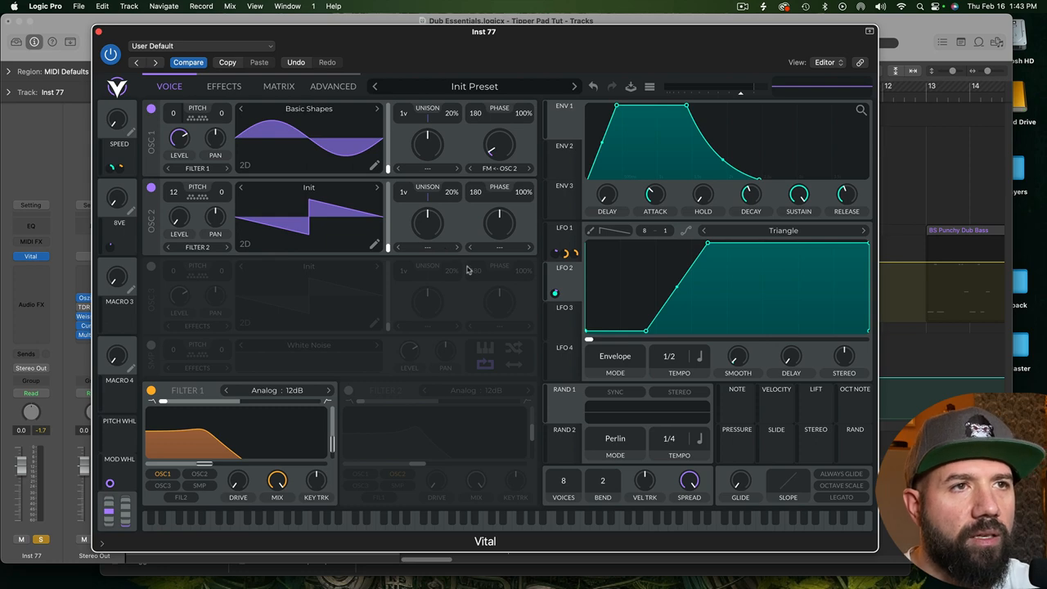
- Give oscillator 2 an Inharmonic Stretch spectral morph at about 50% amount
left_click(427, 245)
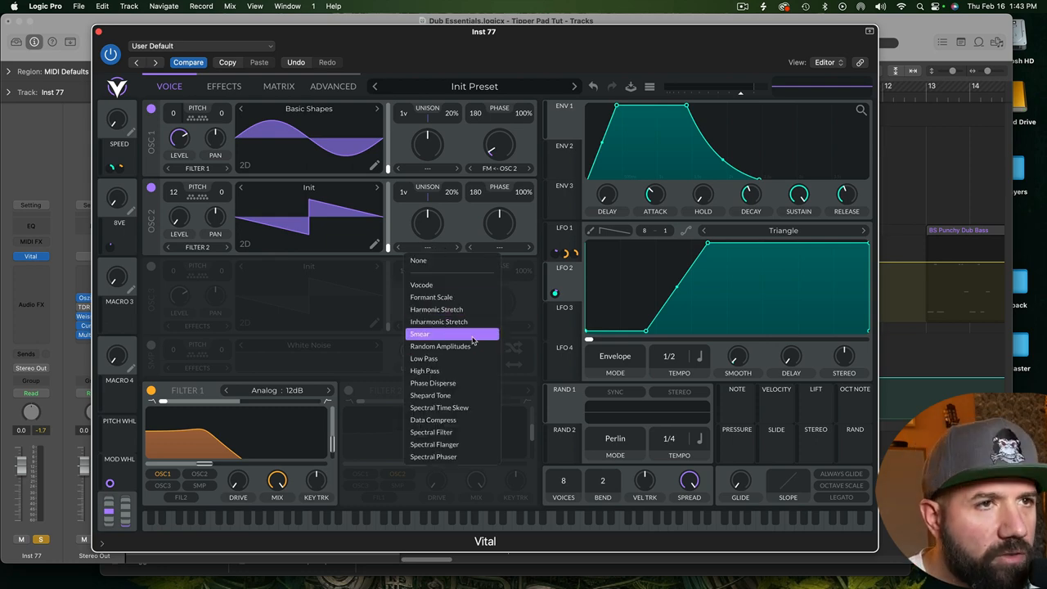
left_click(439, 321)
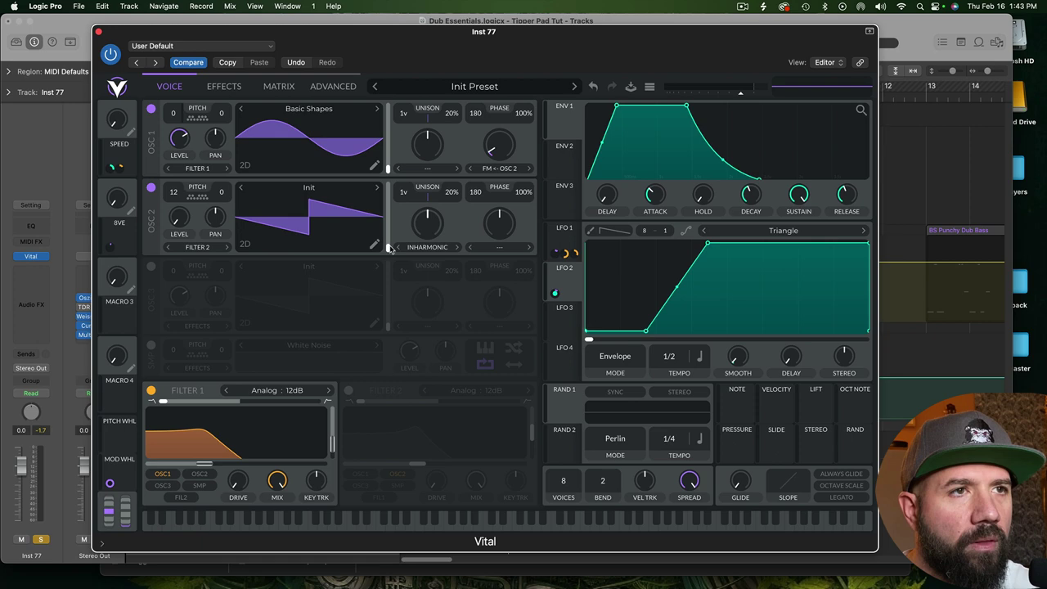
mouse_move(291, 216)
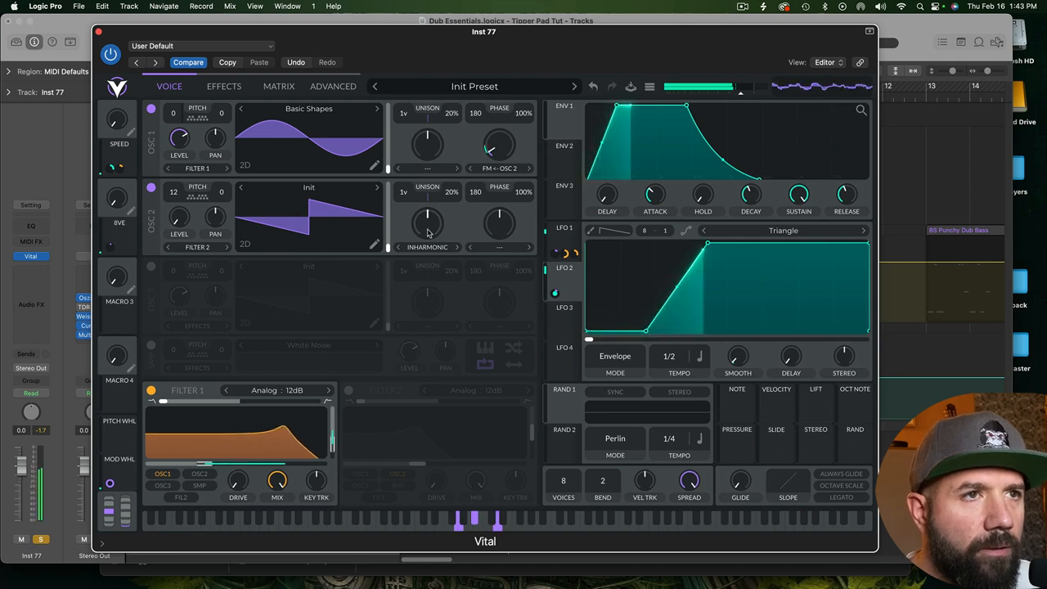
left_click_drag(429, 216, 432, 210)
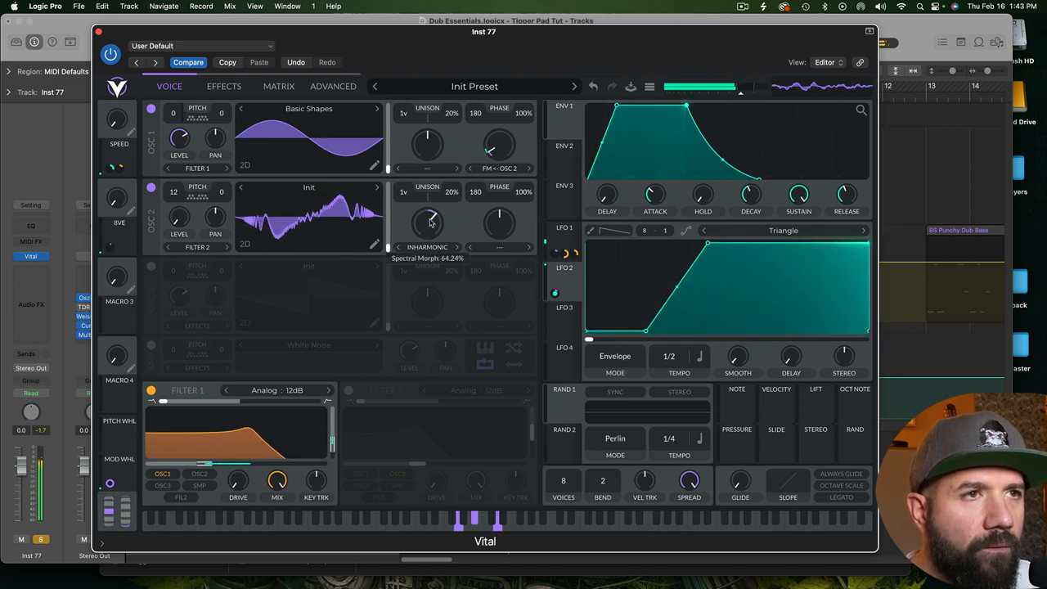
left_click_drag(432, 219, 432, 209)
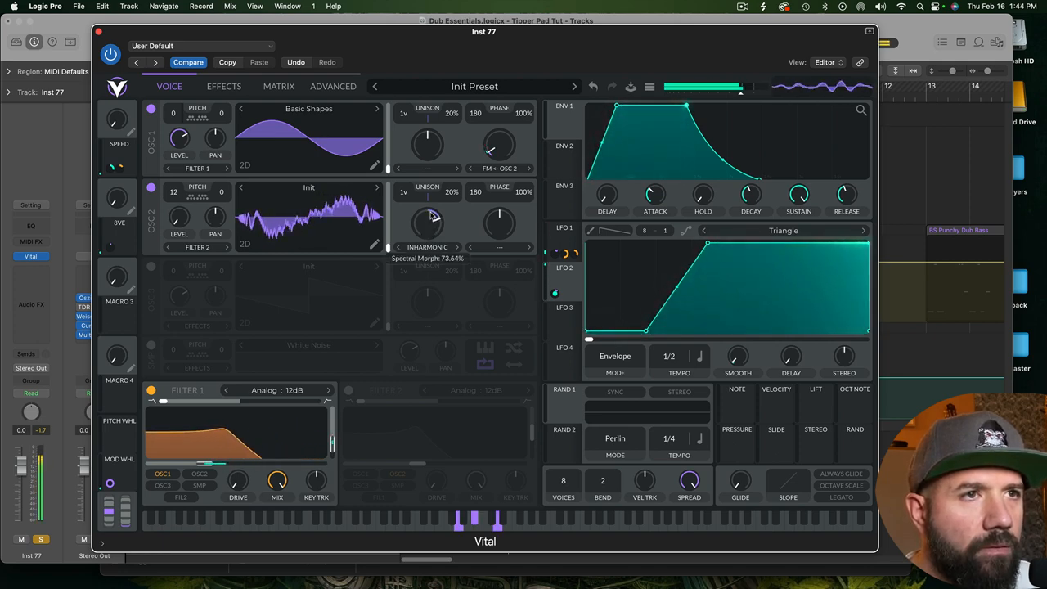
left_click_drag(425, 223, 434, 196)
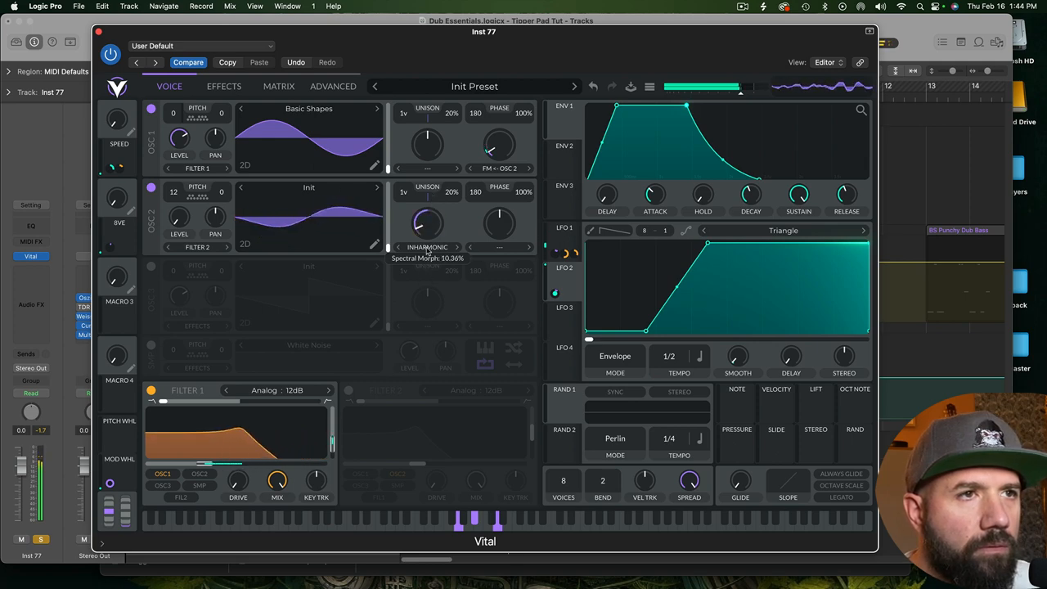
left_click_drag(425, 229, 434, 210)
type("GLASS")
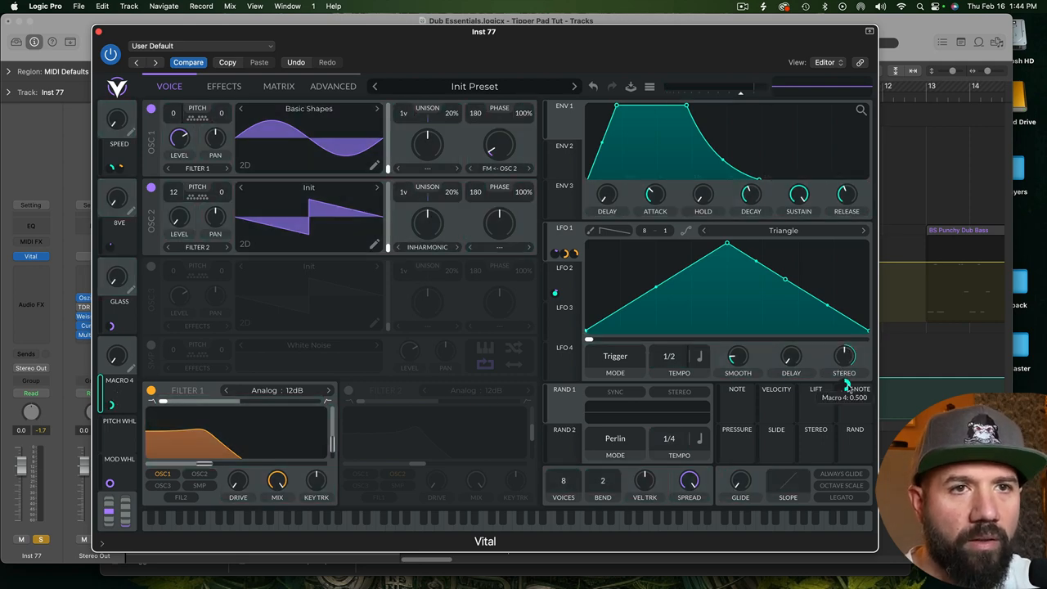
- Set Macro 4's modulation of the LFO stereo width to a 0.5 amount via its options menu
right_click(844, 390)
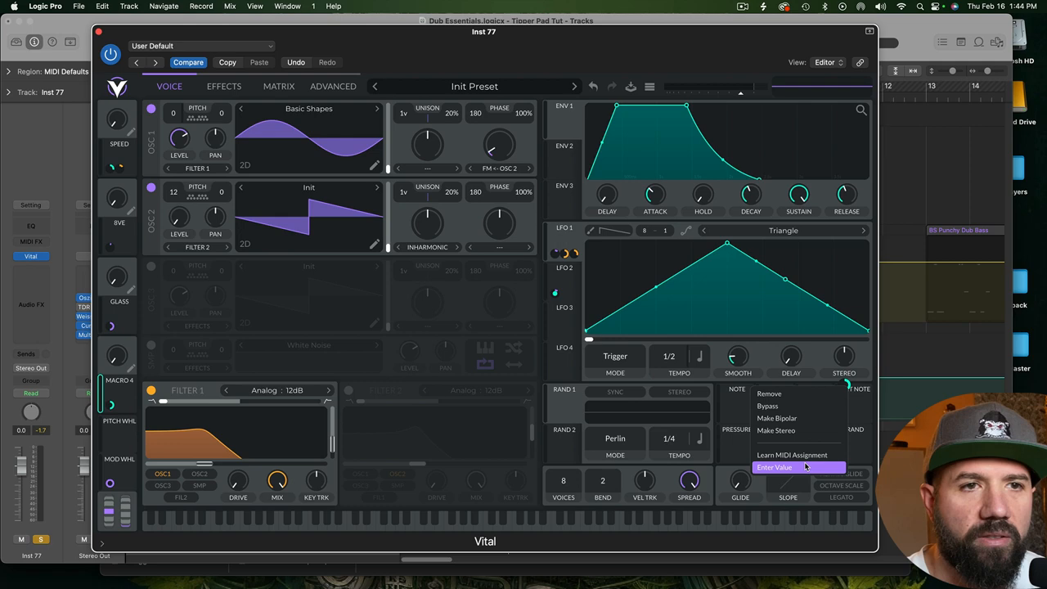
left_click(775, 468)
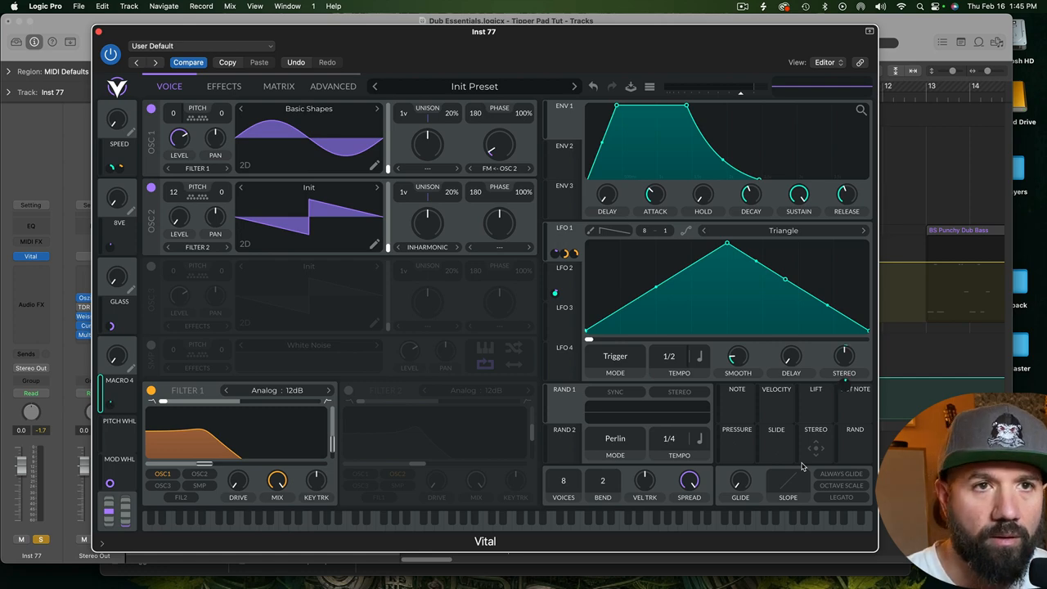
mouse_move(786, 439)
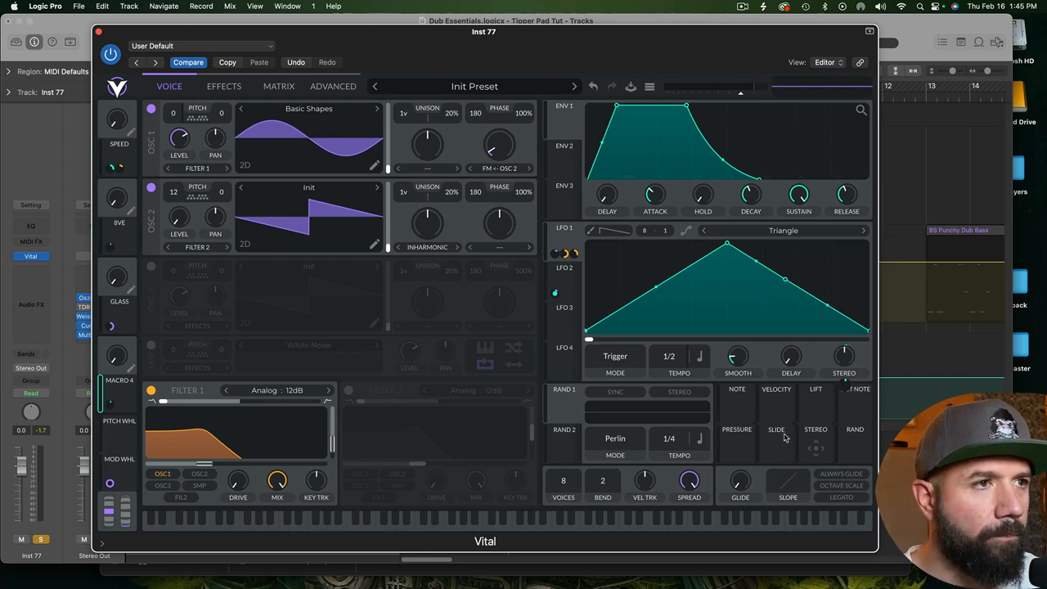